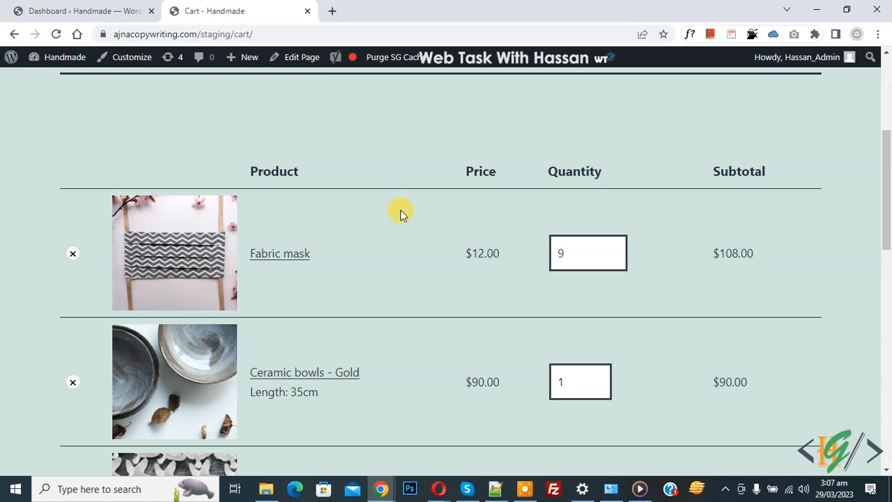
mouse_move(392, 271)
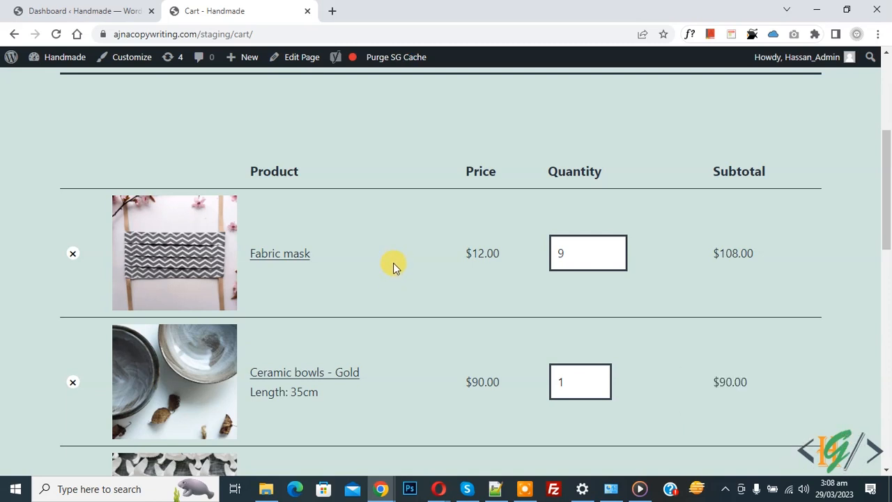
- From the Dashboard, search Plugins > Add New for 'wpcode'
left_click(80, 11)
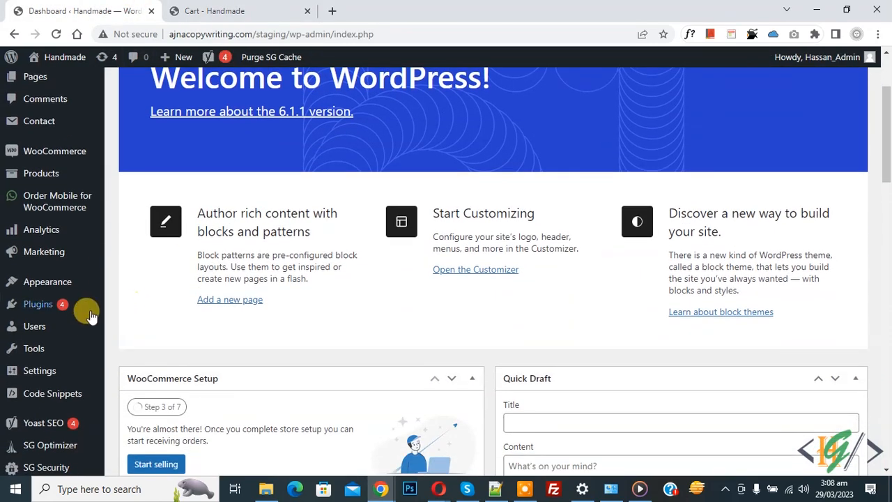
left_click(37, 304)
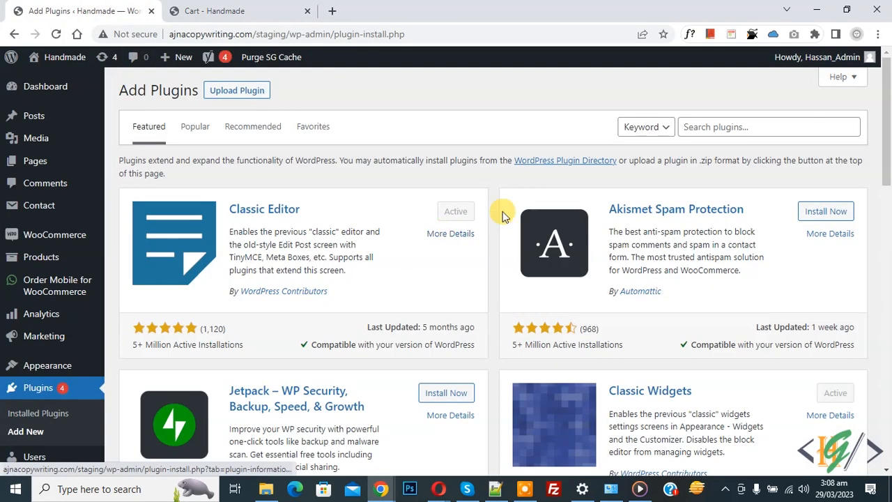
type("wpcode")
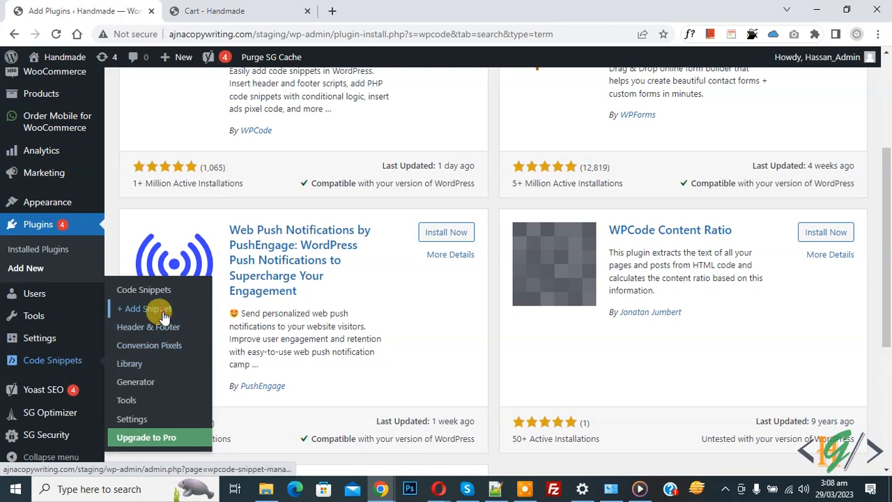
- Add a new WPCode snippet via Code Snippets > + Add Snippet
left_click(144, 308)
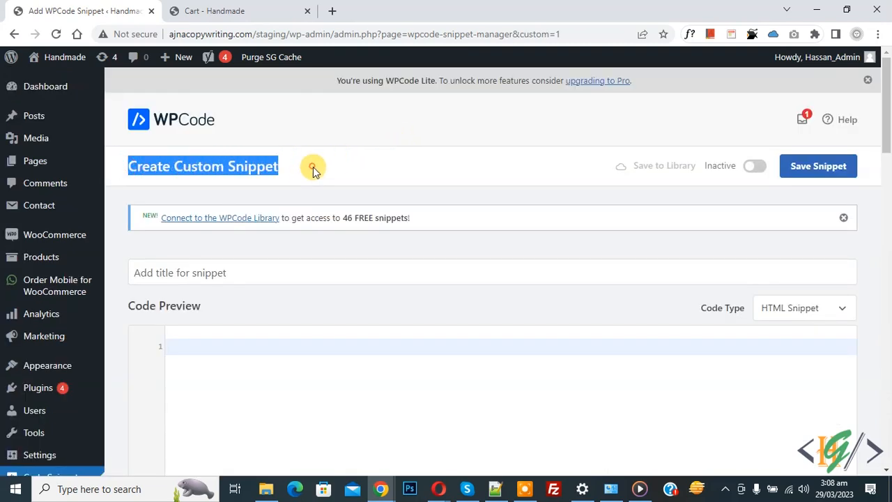
scroll("down", 3)
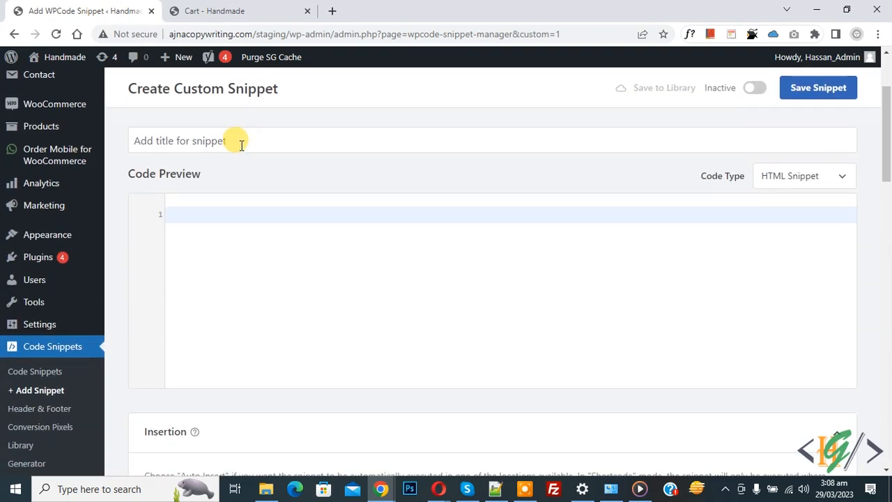
mouse_move(742, 193)
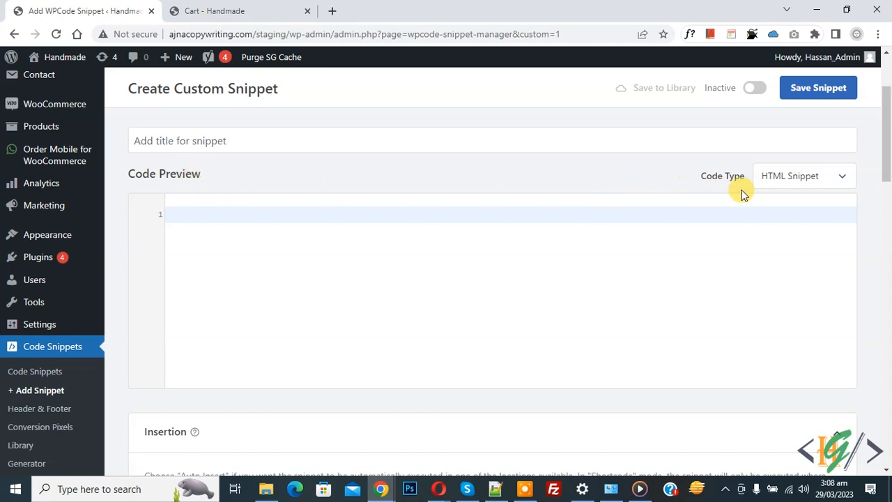
- Set the code type to PHP Snippet with the woocommerce_after_cart_item_name stock code
left_click(802, 176)
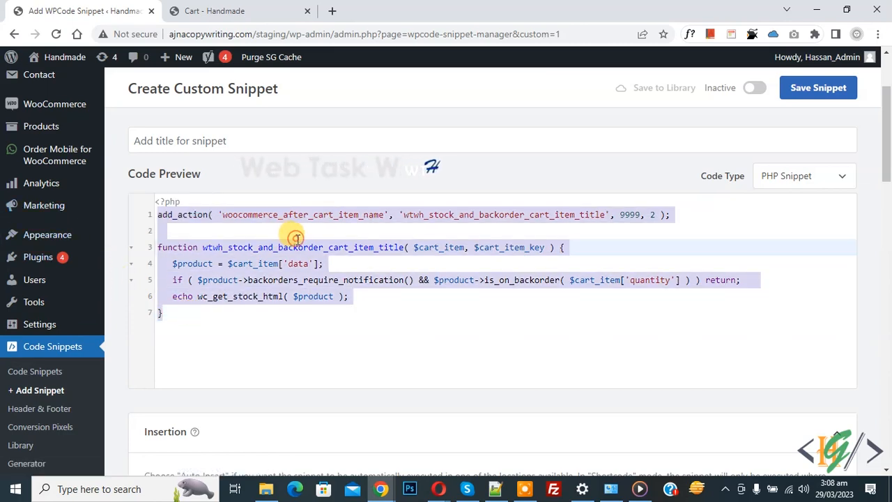
scroll("down", 3)
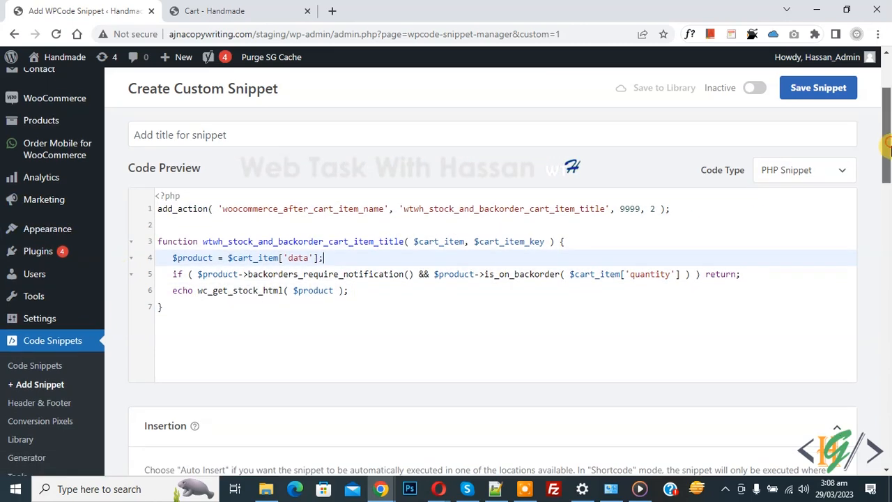
scroll("down", 3)
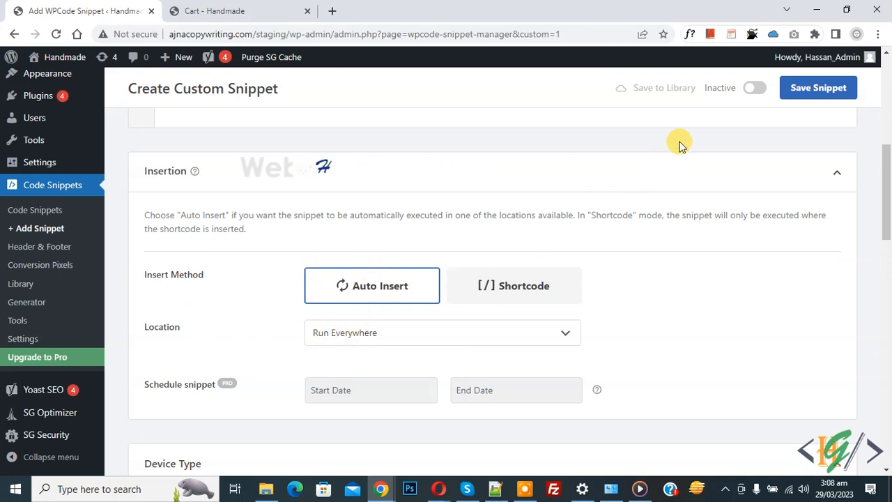
- Activate the PHP snippet and save it
left_click(754, 87)
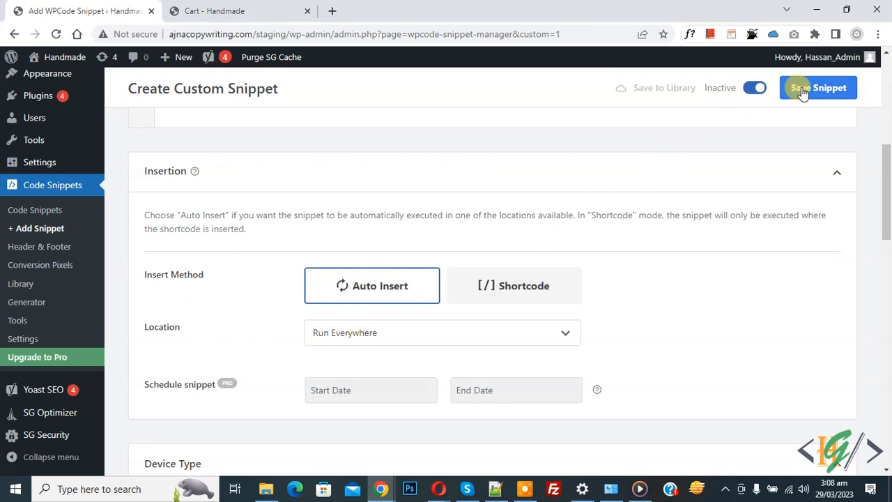
left_click(817, 87)
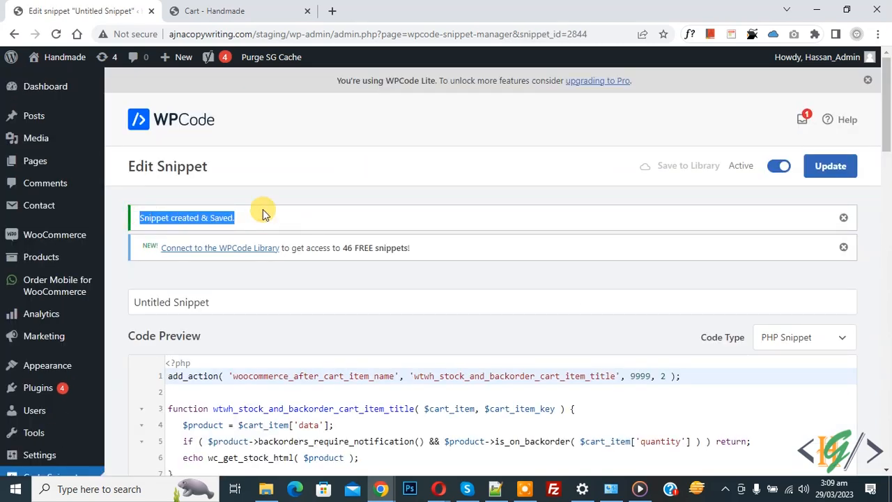
- Confirm the cart shows stock counts, e.g. 49 in stock for Ceramic bowls - Gold
left_click(237, 11)
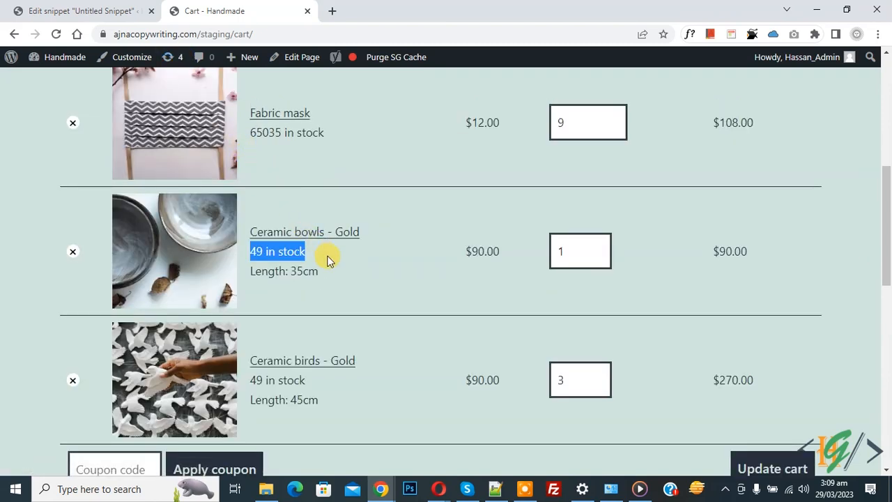
left_click(77, 10)
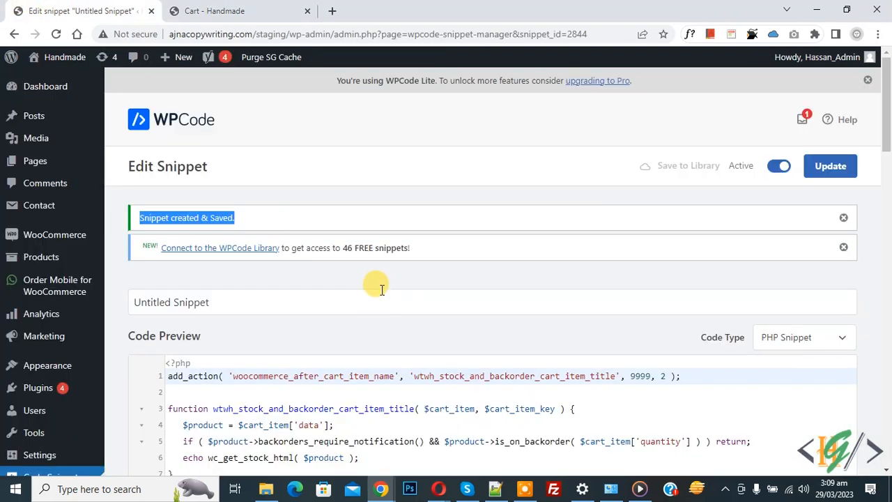
left_click(238, 10)
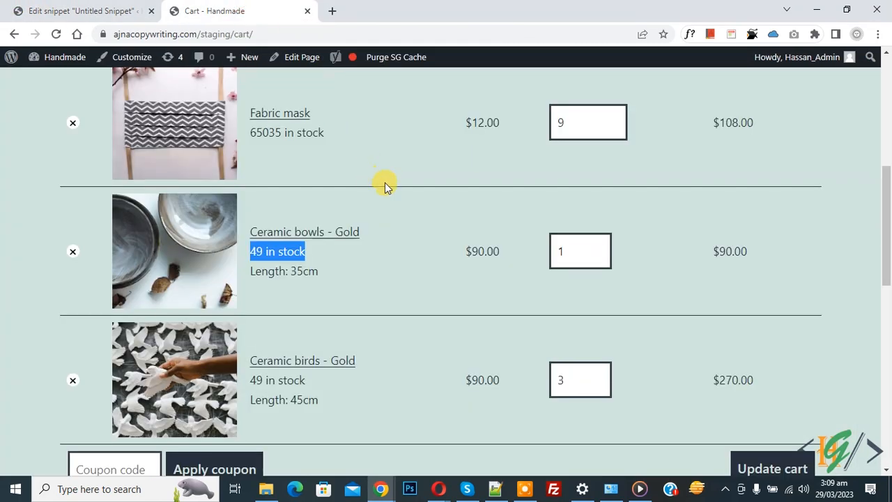
mouse_move(403, 230)
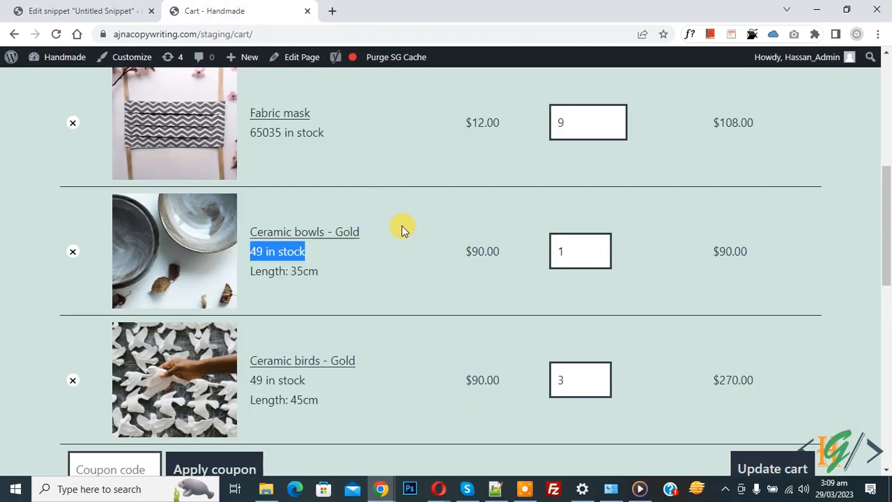